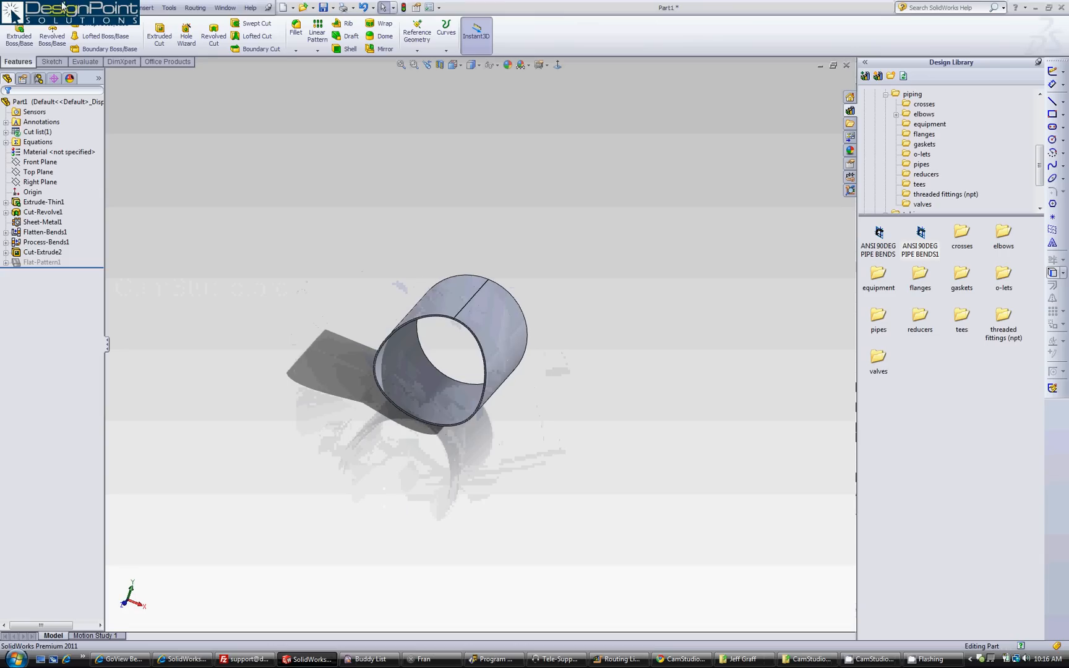
Step: Open the File menu
{"action": "left_click", "coordinate": [79, 7]}
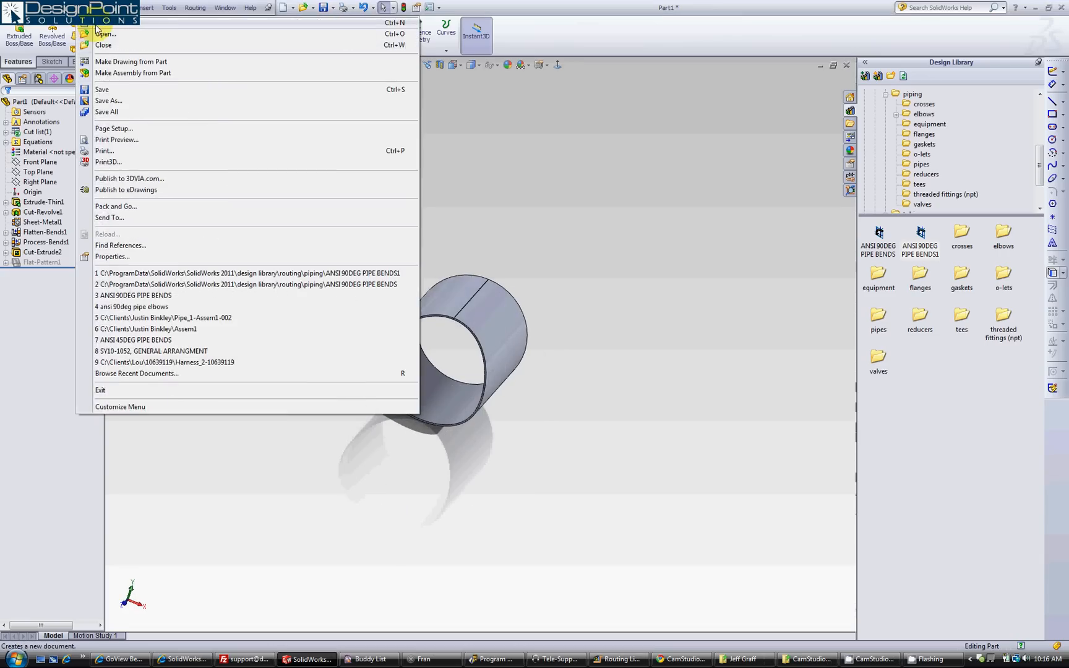
Step: Create a new part and dimension the front-plane origin circle at about 7 inches diameter
{"action": "left_click", "coordinate": [105, 23]}
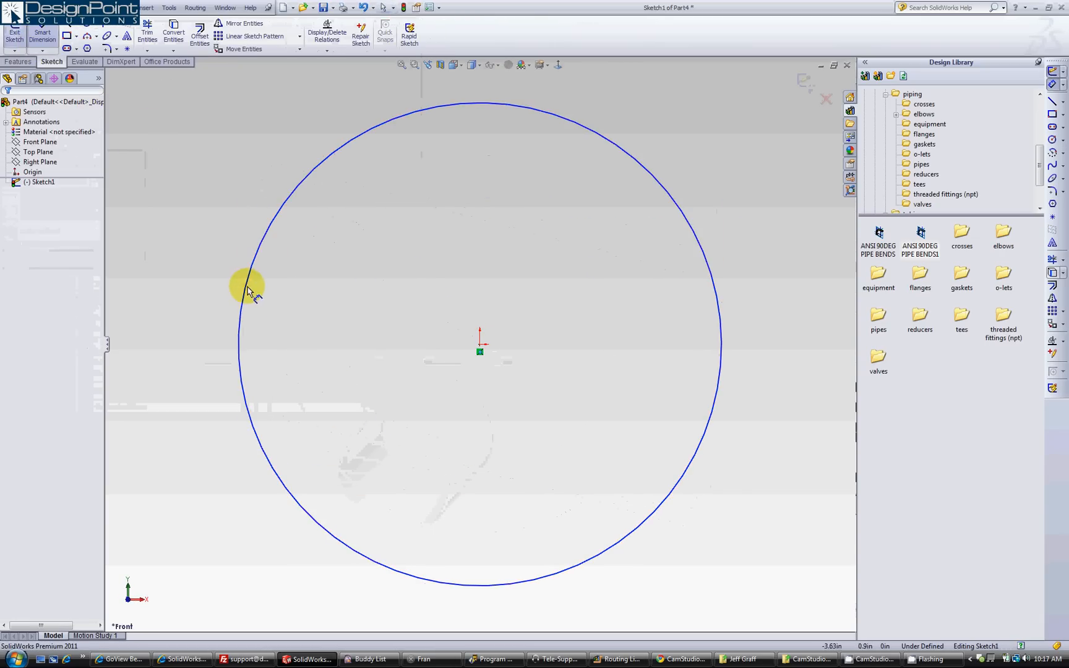
{"action": "left_click", "coordinate": [247, 284]}
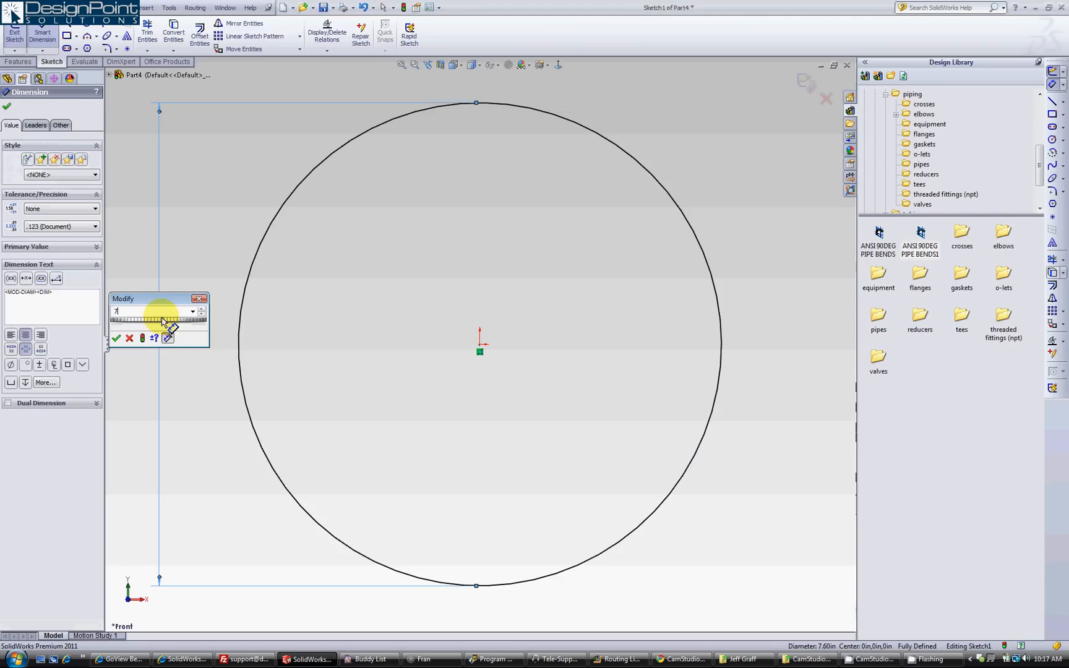
{"action": "left_click", "coordinate": [116, 338]}
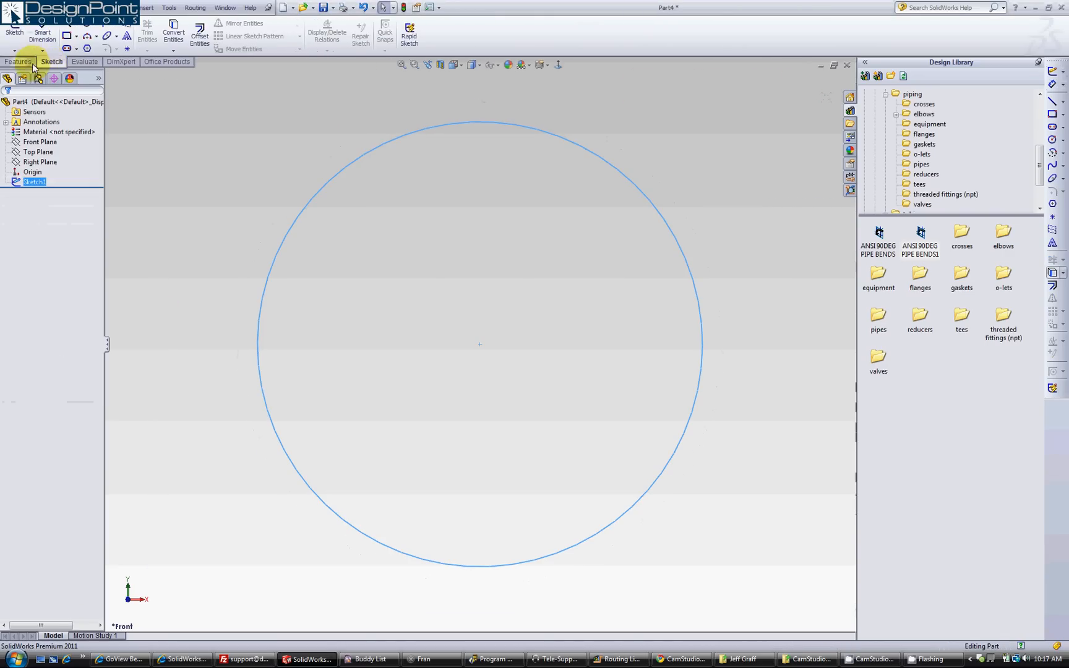
Step: Extrude the circle 10 inches as a thin feature with a 0.10 in wall
{"action": "left_click", "coordinate": [18, 31]}
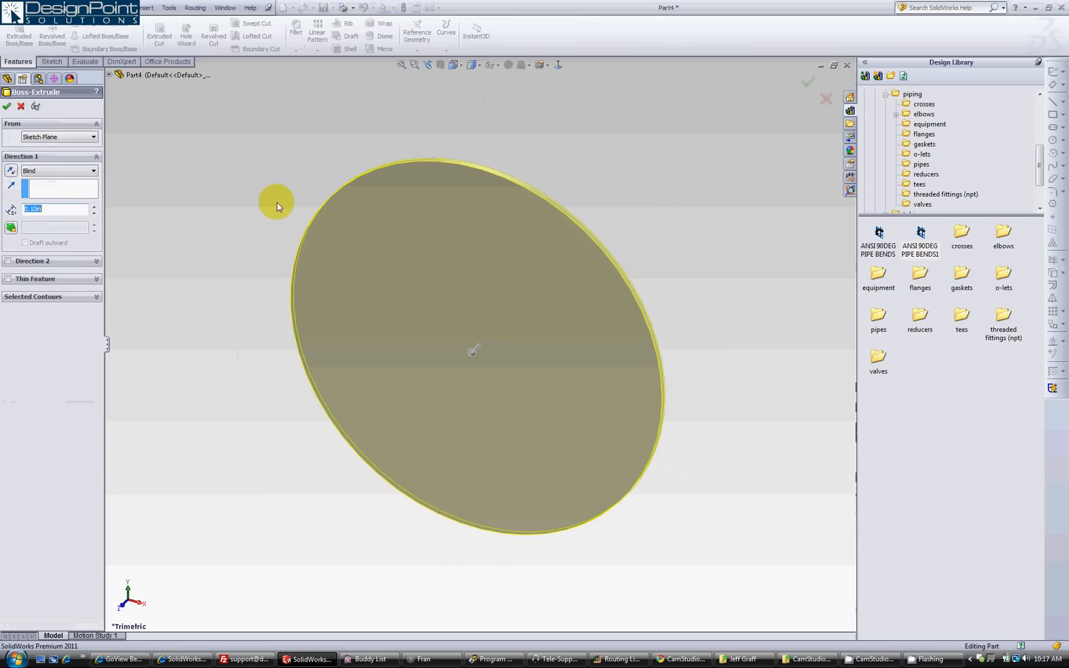
{"action": "type", "text": "10"}
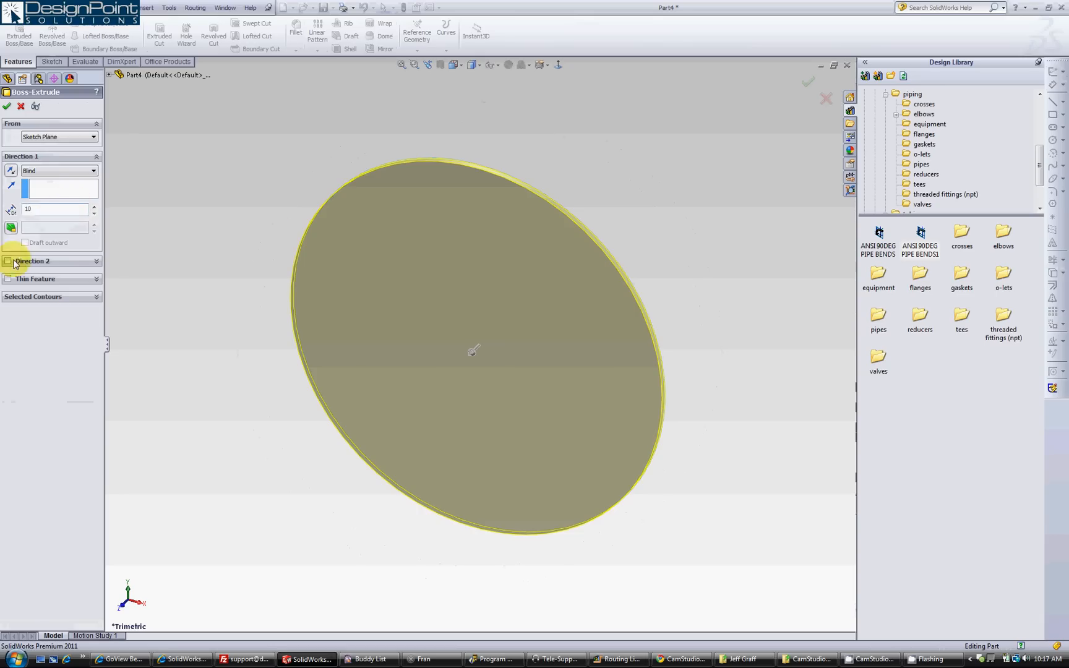
{"action": "left_click", "coordinate": [7, 278]}
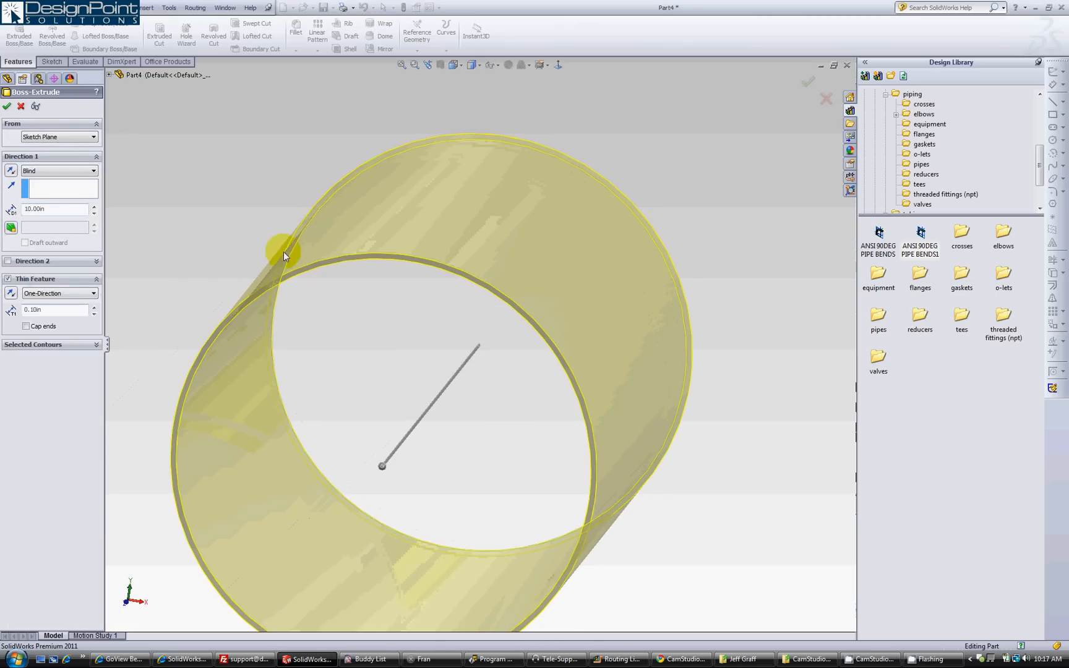
{"action": "left_click", "coordinate": [6, 106]}
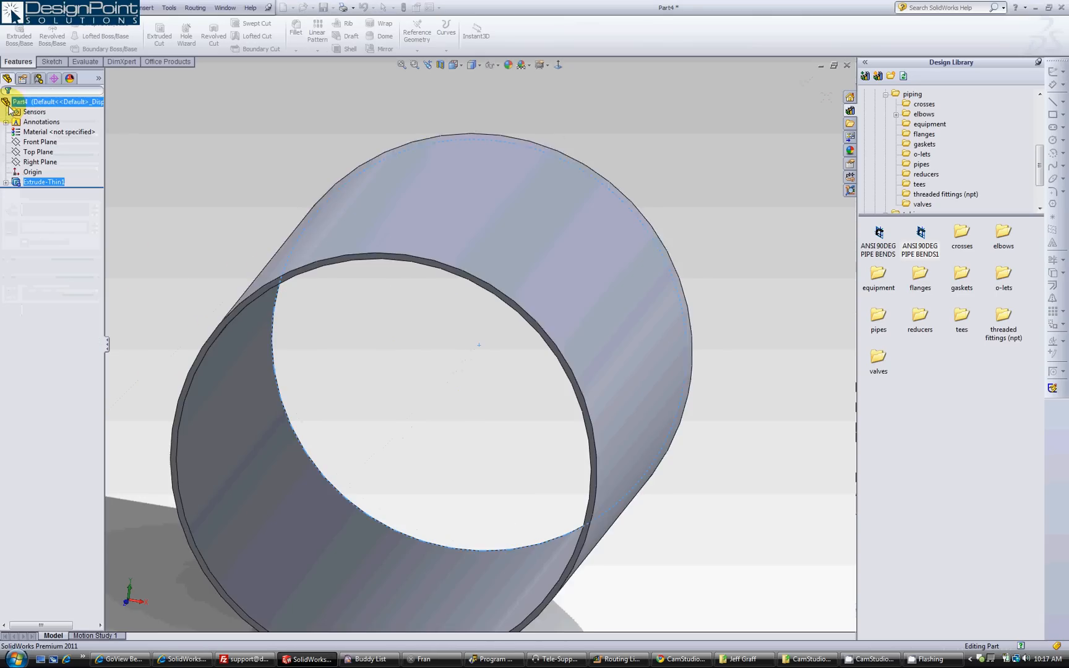
Step: Sketch a right-plane rectangle over the tube, dimensioned 0.175 and 0.297 inches
{"action": "left_click", "coordinate": [39, 152]}
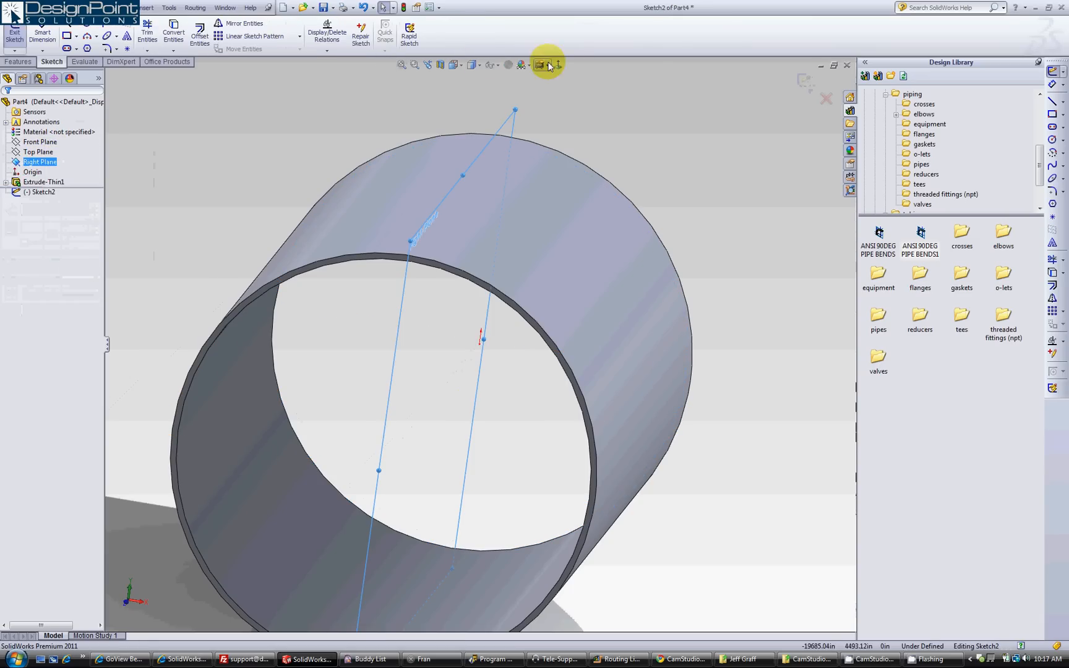
{"action": "left_click", "coordinate": [546, 65]}
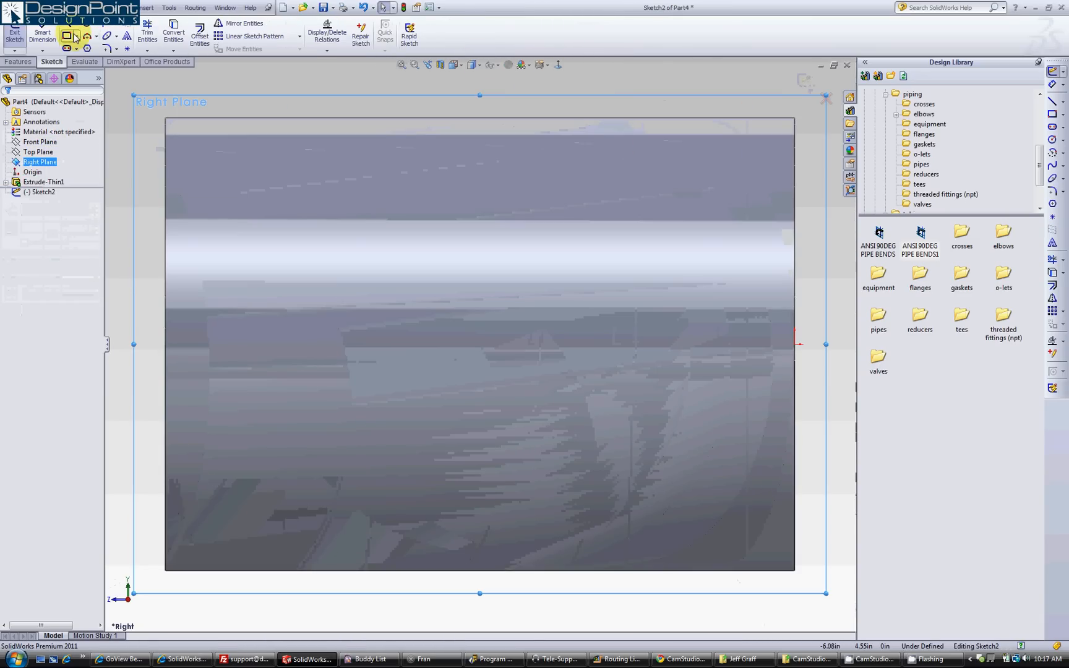
{"action": "left_click", "coordinate": [67, 35]}
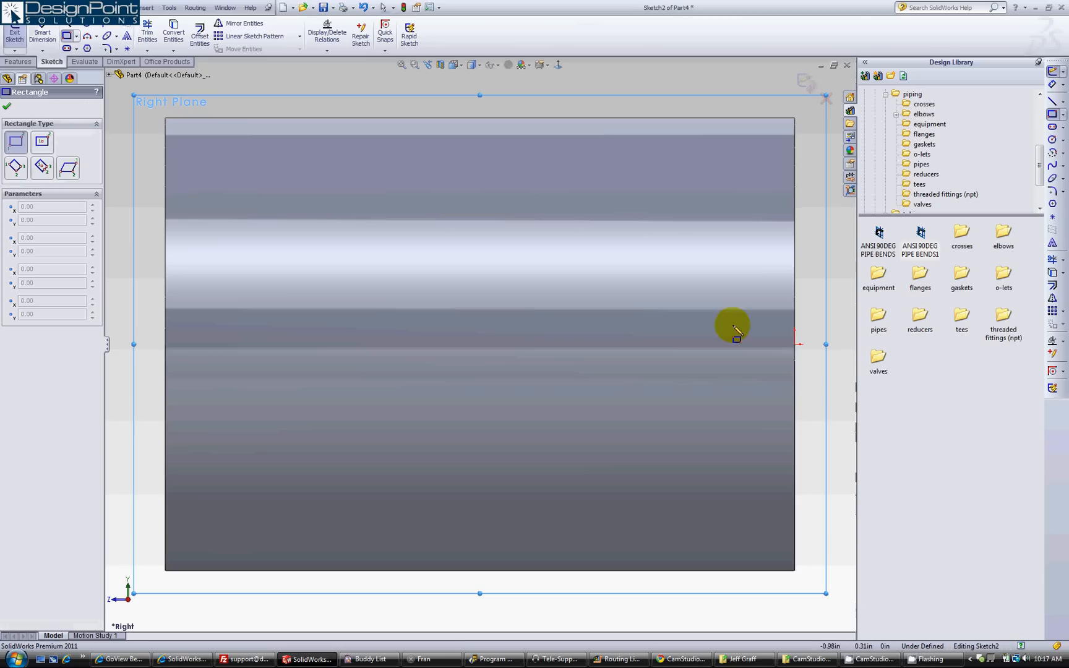
{"action": "mouse_move", "coordinate": [796, 347]}
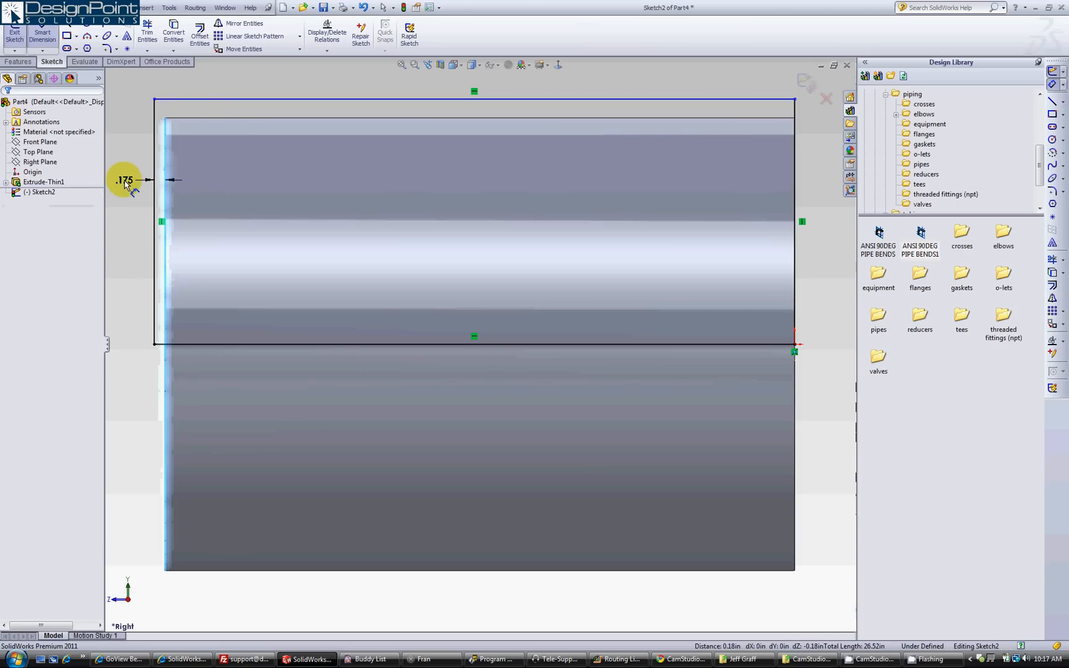
{"action": "left_click", "coordinate": [232, 104]}
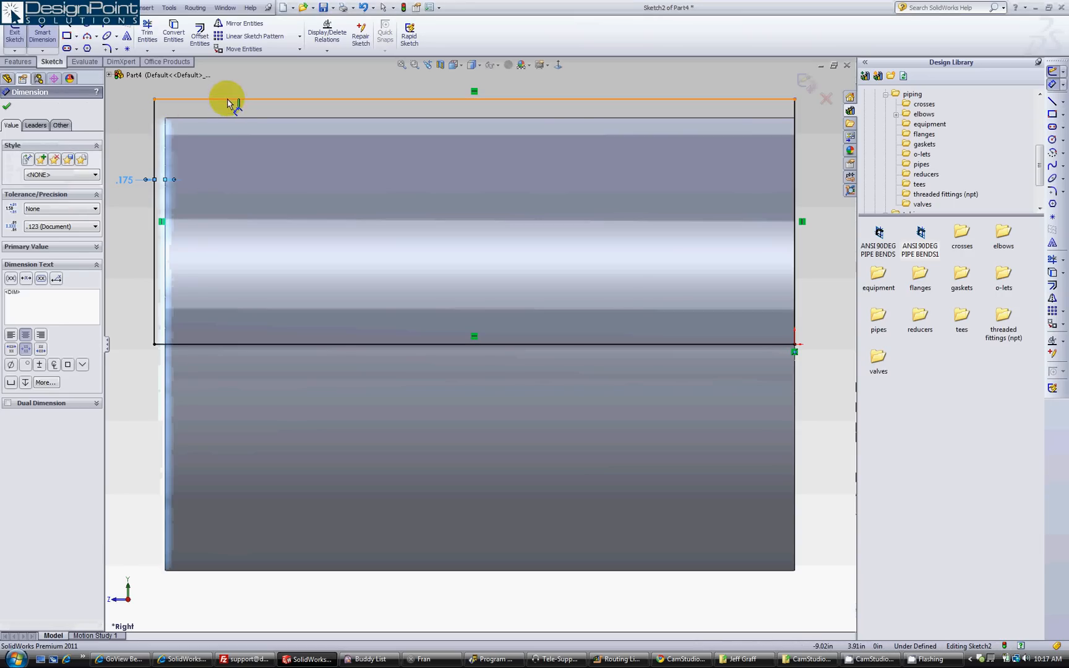
{"action": "left_click", "coordinate": [262, 109]}
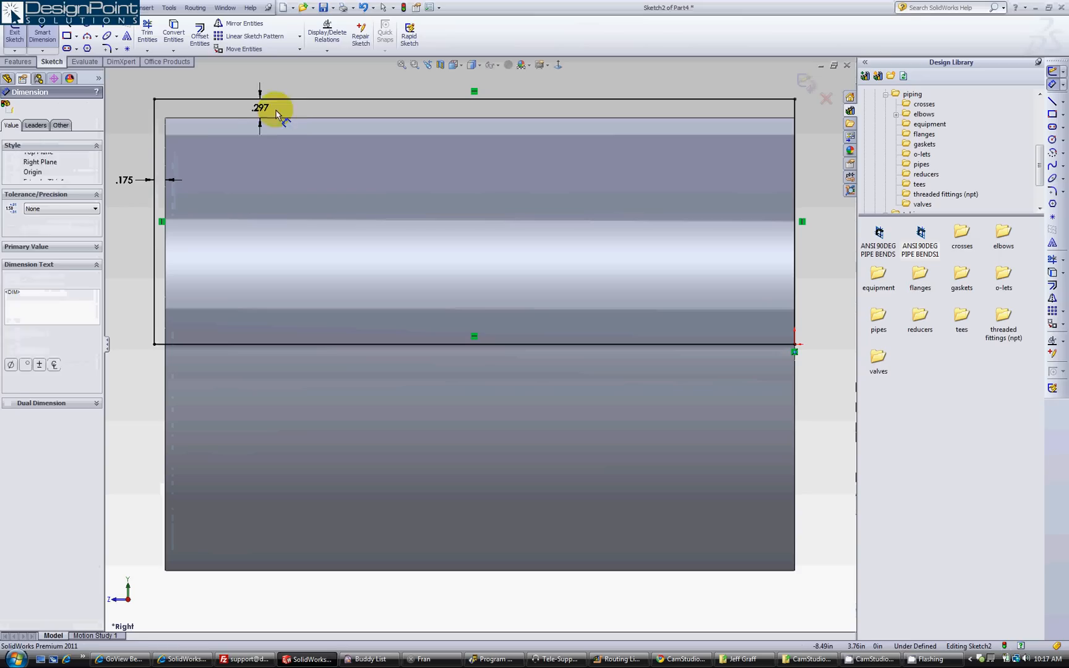
{"action": "left_click", "coordinate": [260, 107]}
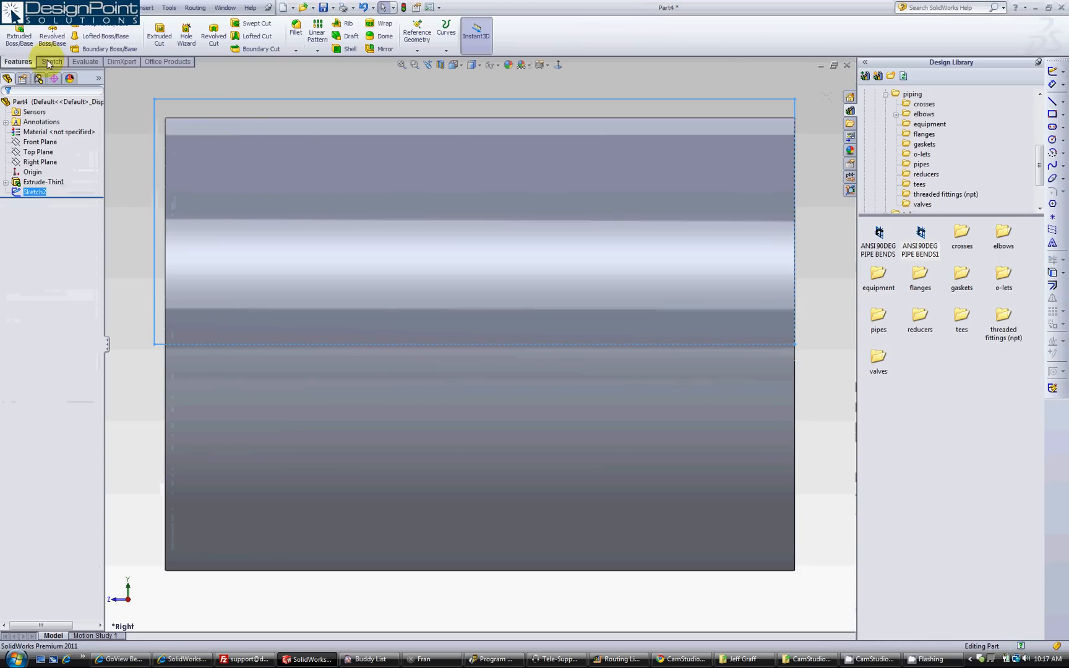
Step: Revolved-cut the rectangle about its bottom line by a tiny angle
{"action": "left_click", "coordinate": [213, 33]}
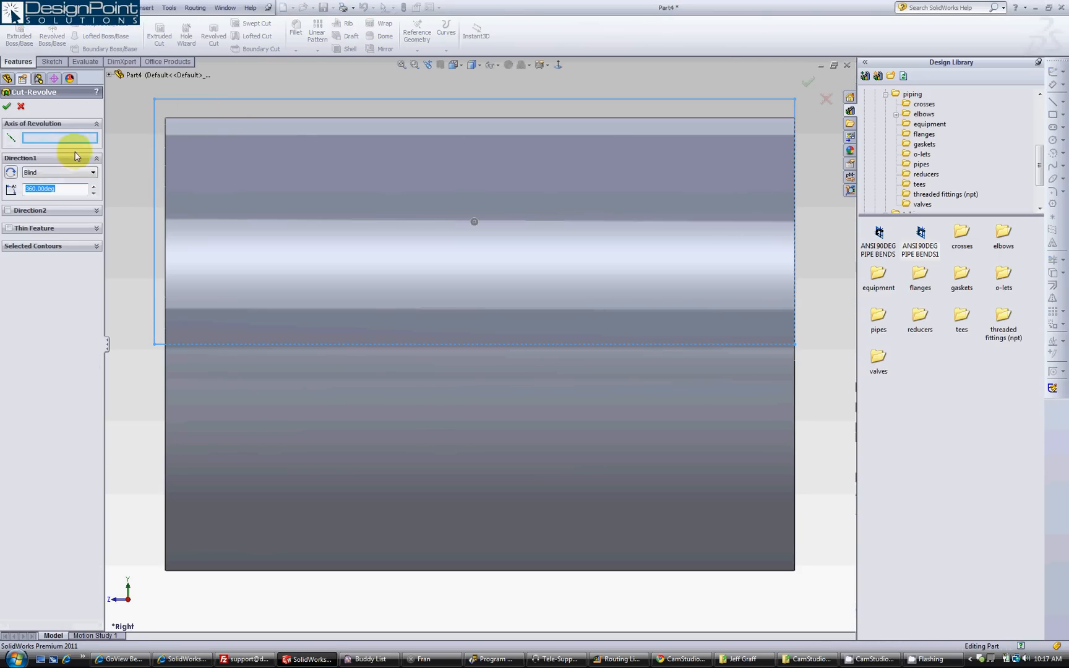
{"action": "left_click", "coordinate": [248, 345]}
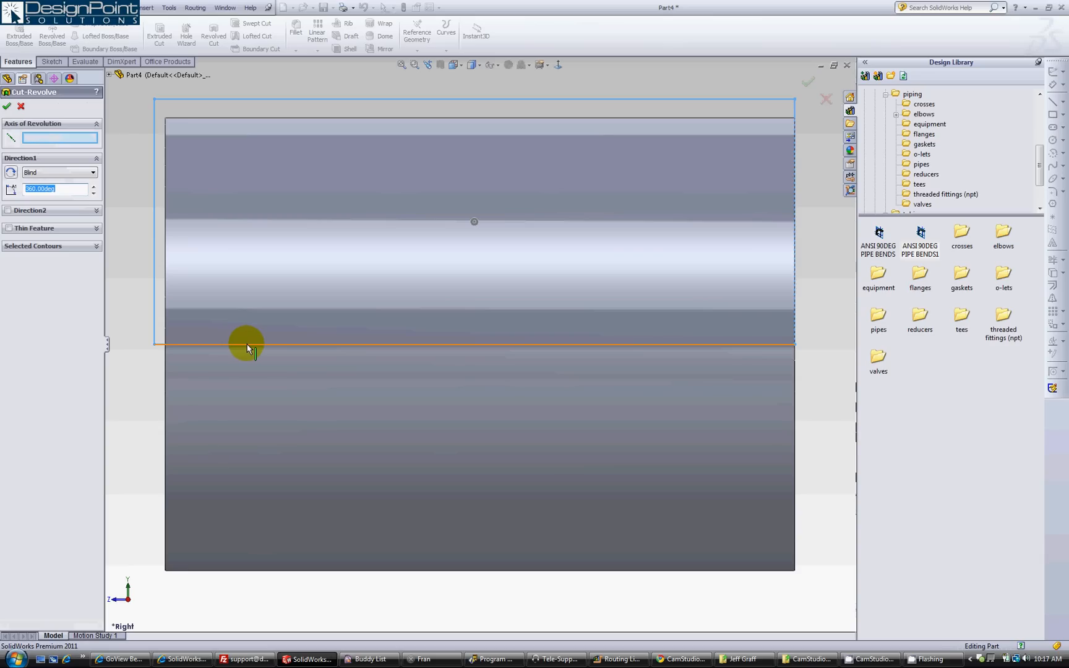
{"action": "left_click", "coordinate": [249, 348]}
{"action": "type", "text": "1"}
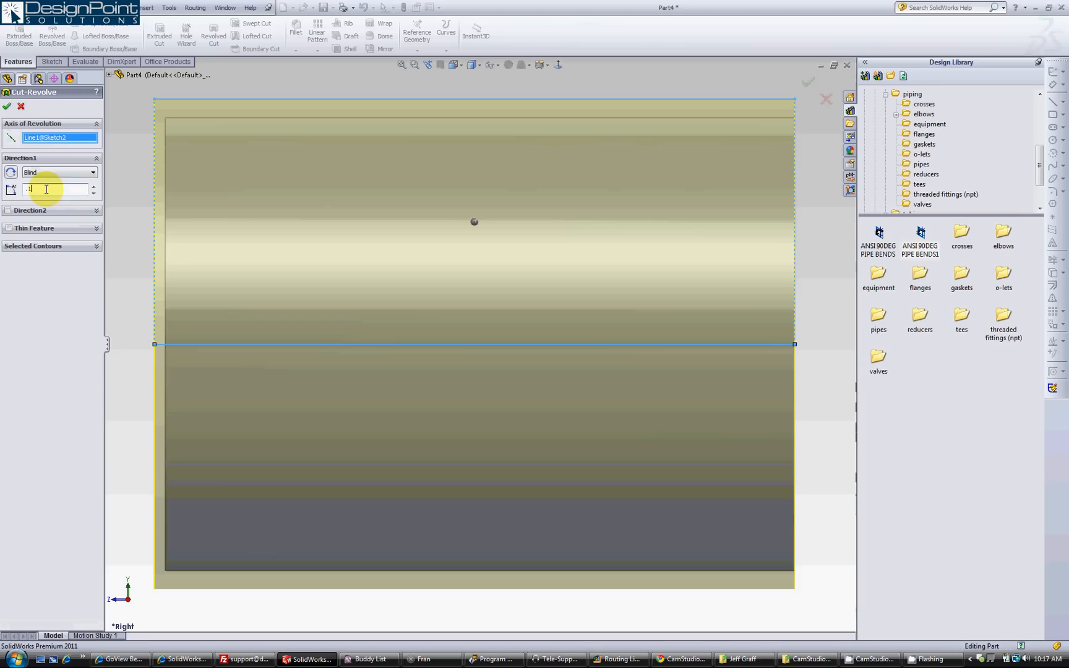
{"action": "mouse_move", "coordinate": [47, 189]}
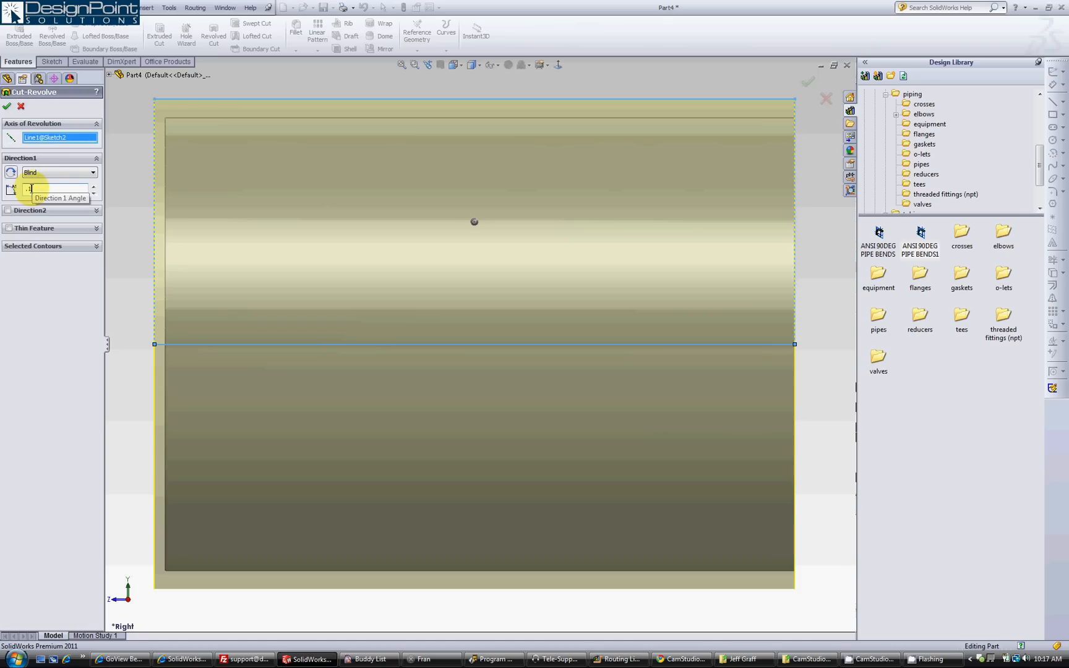
{"action": "left_click", "coordinate": [6, 106]}
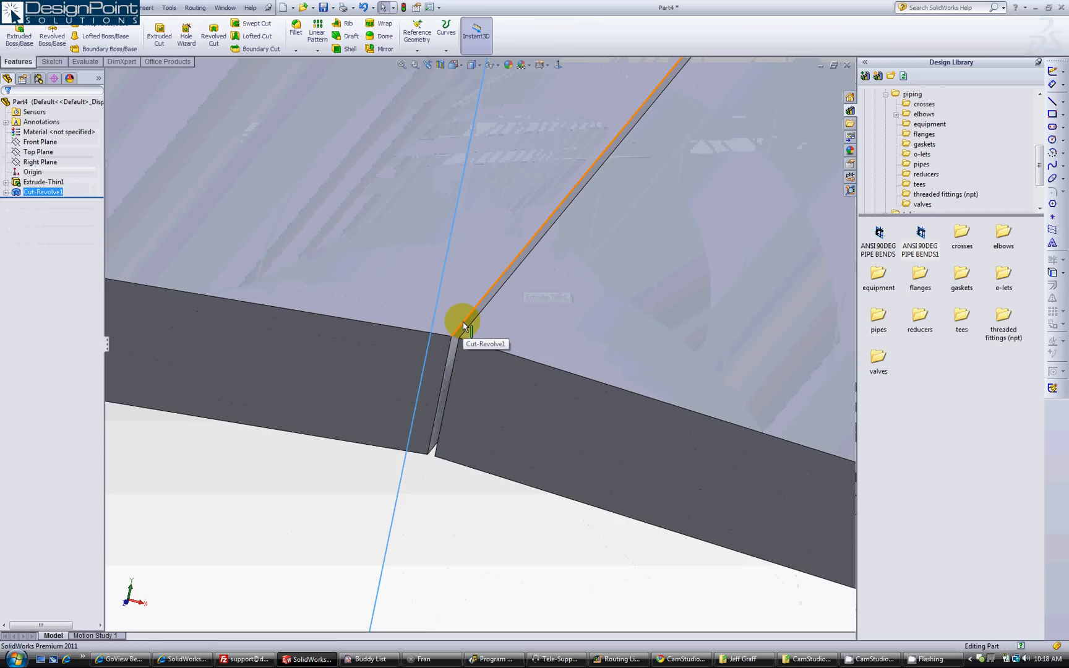
Step: Insert sheet-metal Bends from the slit edge, keeping default parameters
{"action": "left_click", "coordinate": [467, 324]}
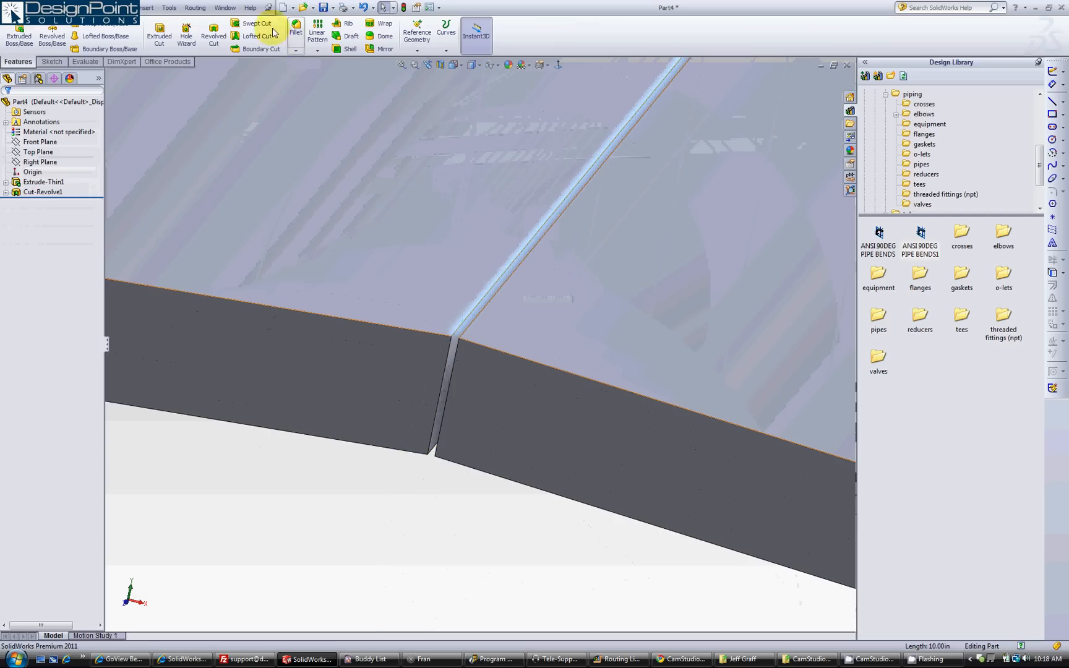
{"action": "left_click", "coordinate": [146, 8]}
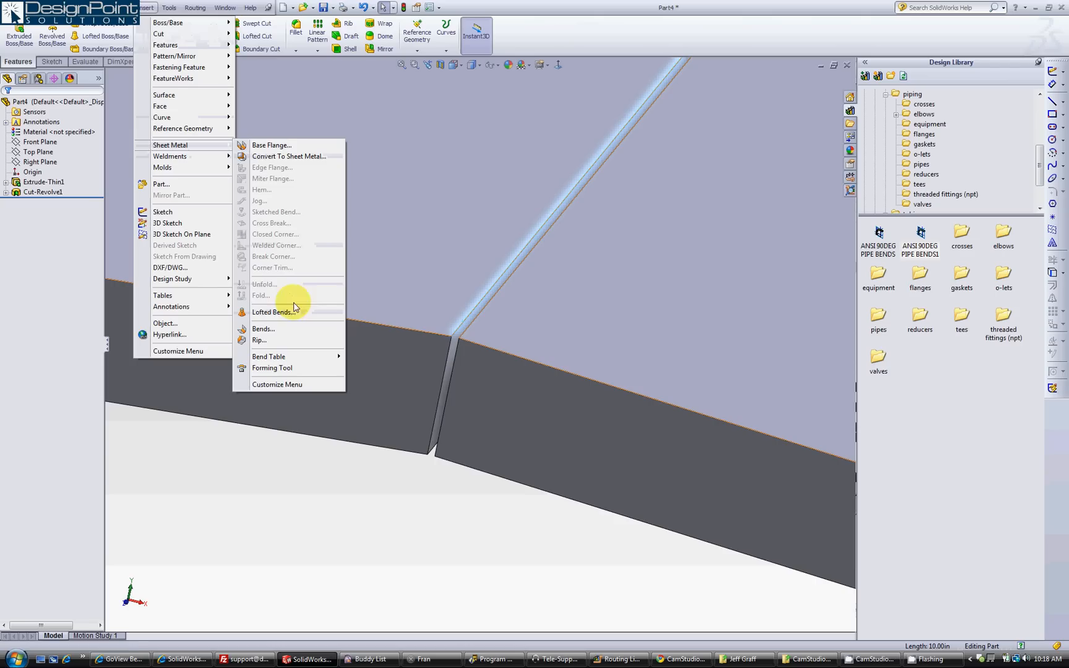
{"action": "left_click", "coordinate": [264, 329]}
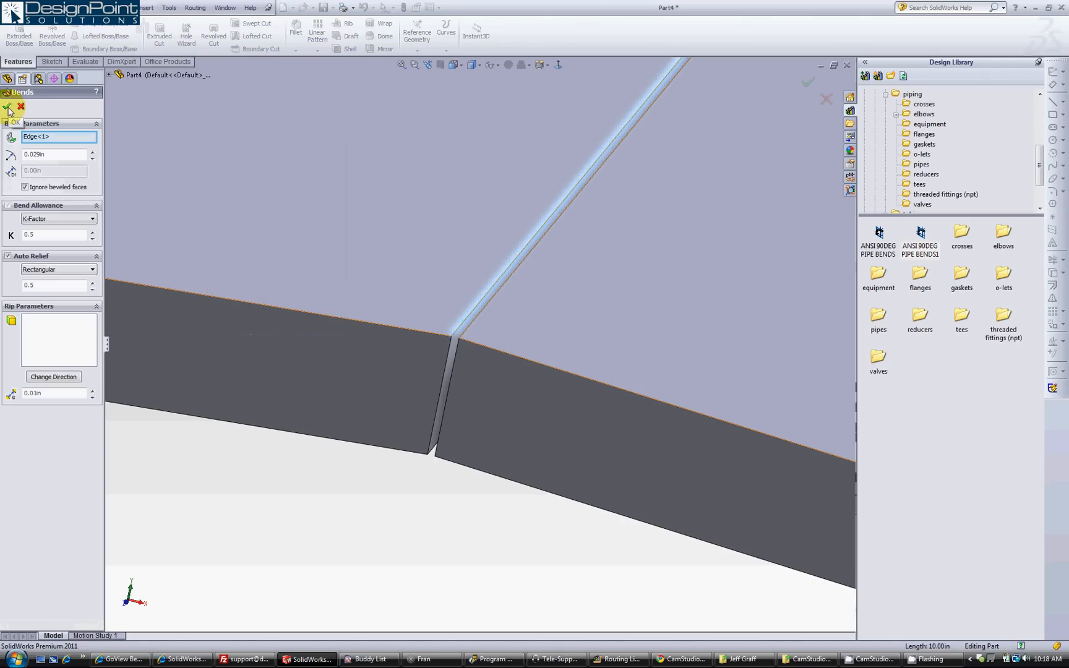
{"action": "left_click", "coordinate": [9, 107]}
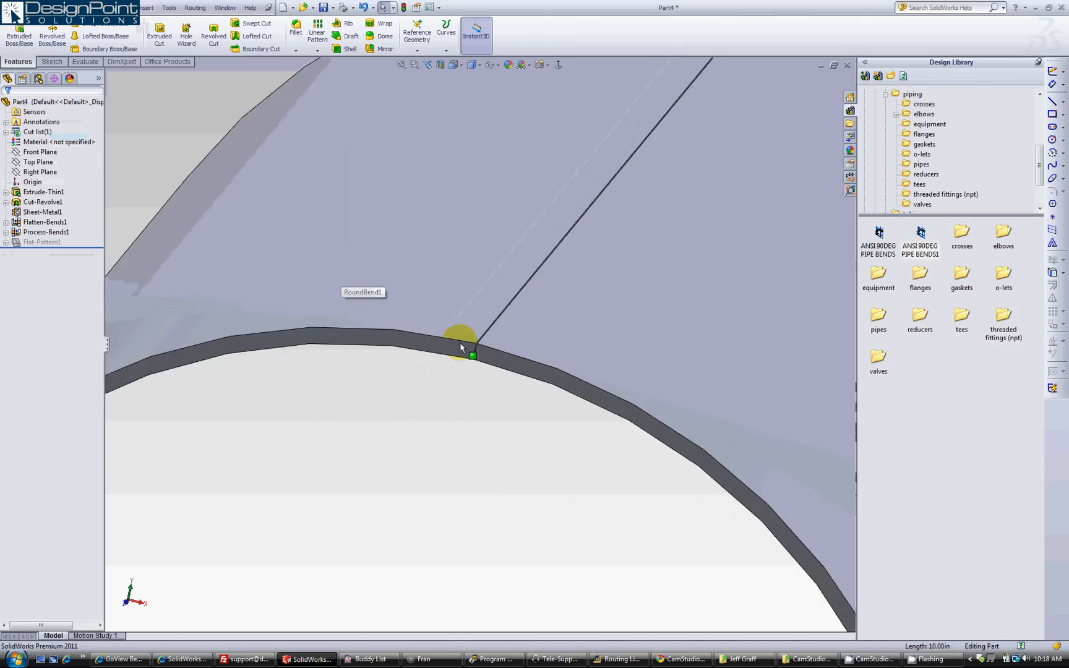
{"action": "left_click", "coordinate": [46, 232]}
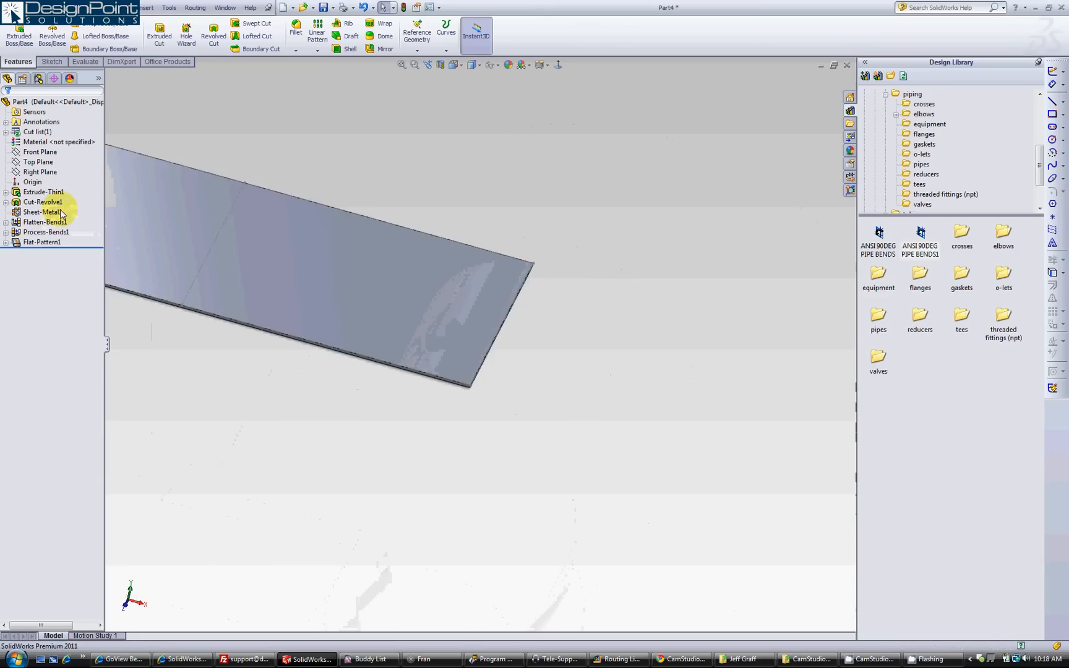
{"action": "left_click", "coordinate": [45, 242]}
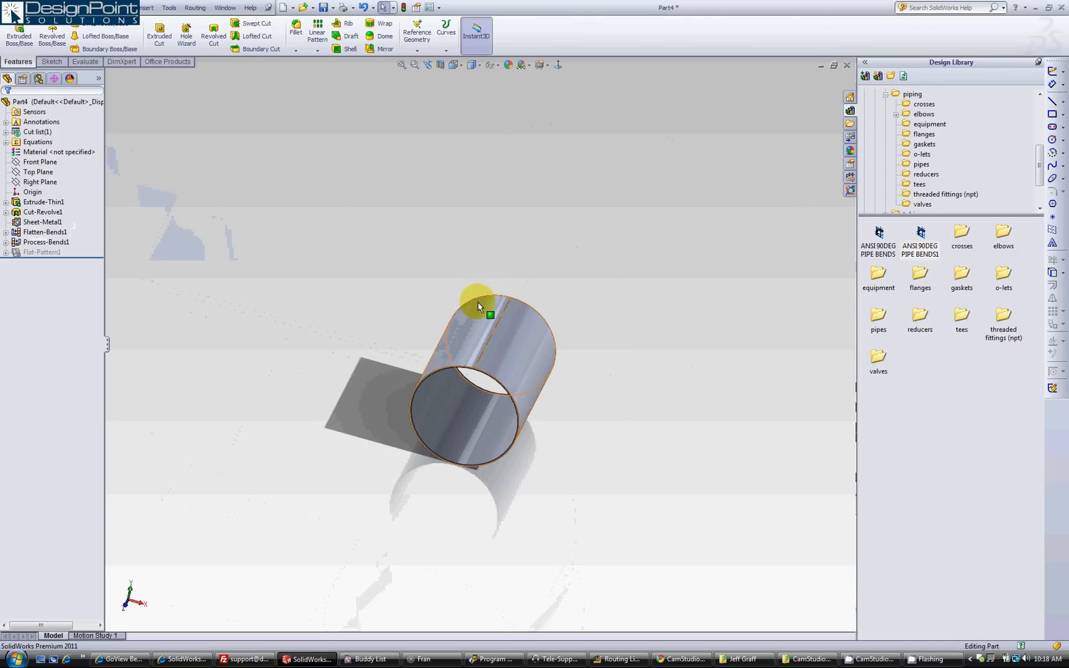
{"action": "mouse_move", "coordinate": [539, 351]}
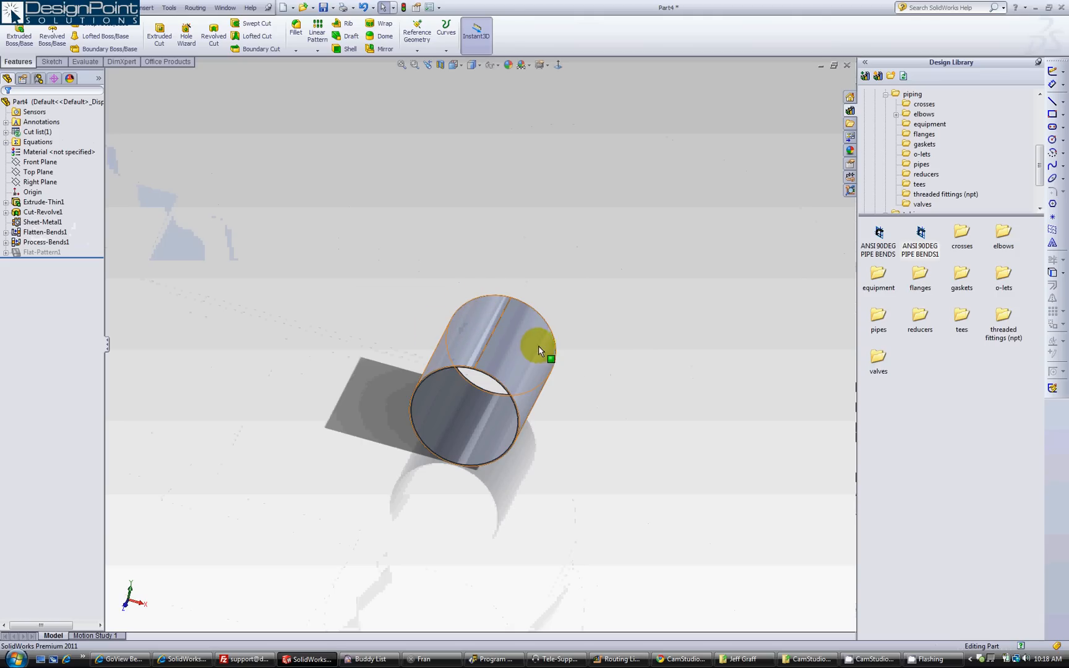